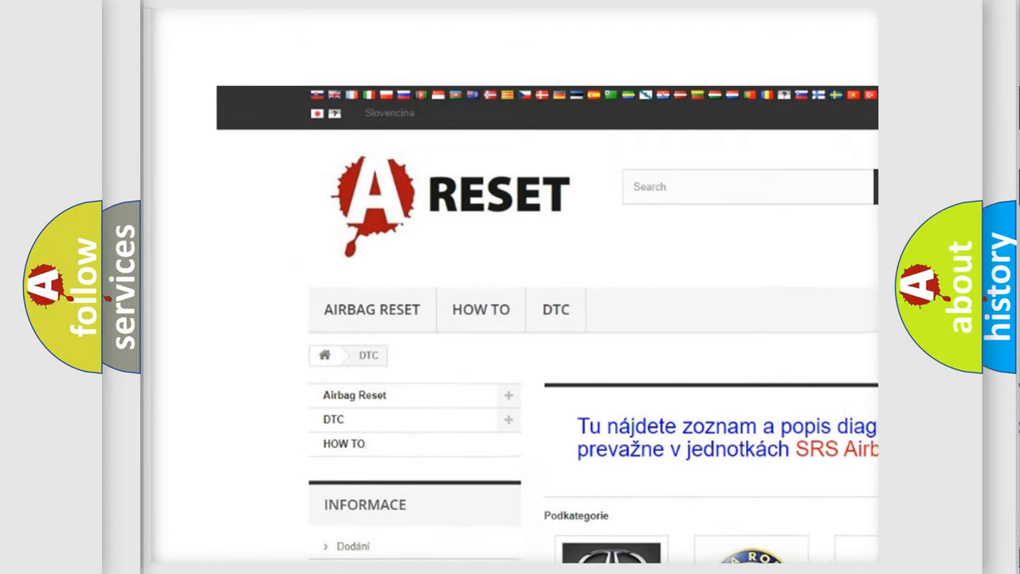
Step: Navigate from the DTC brand grid to the Fiat page and browse its fault-code list
scroll(down, 3)
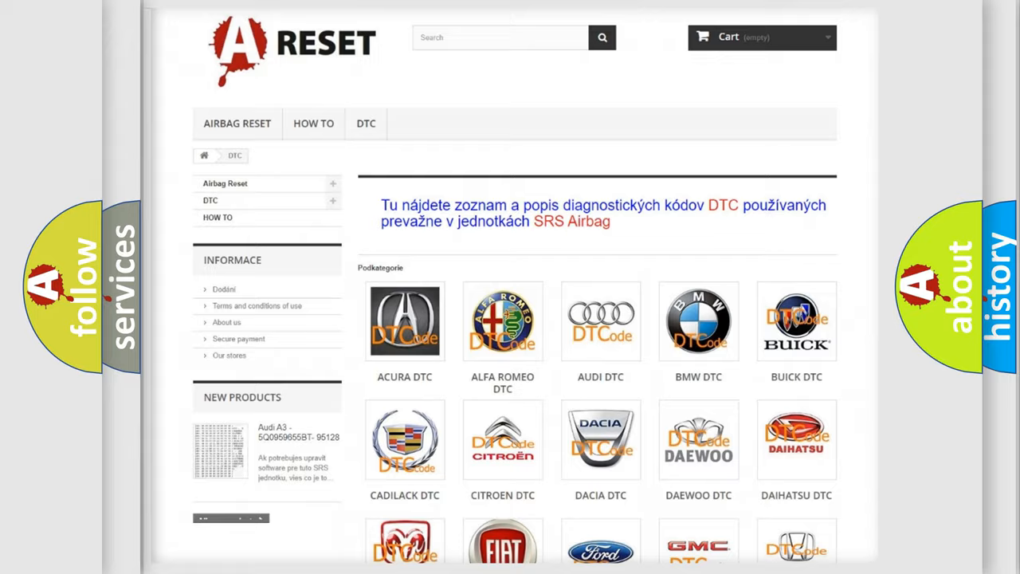
scroll(down, 3)
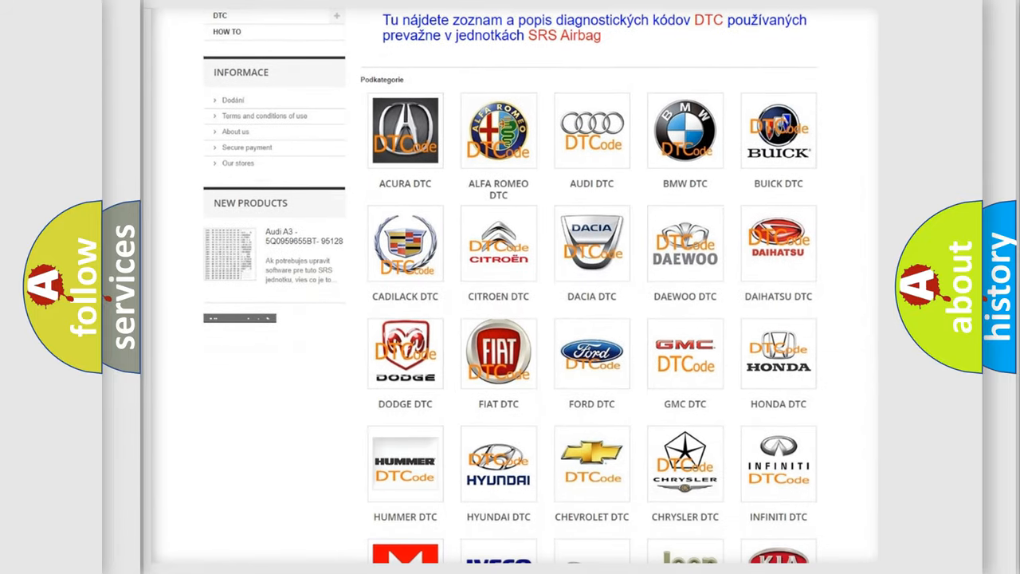
mouse_move(497, 351)
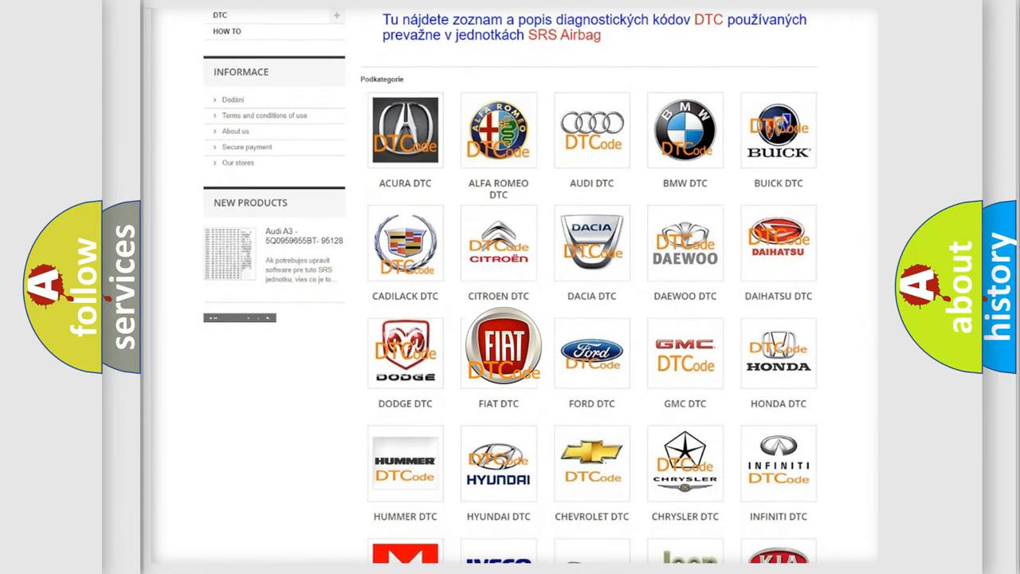
click(497, 352)
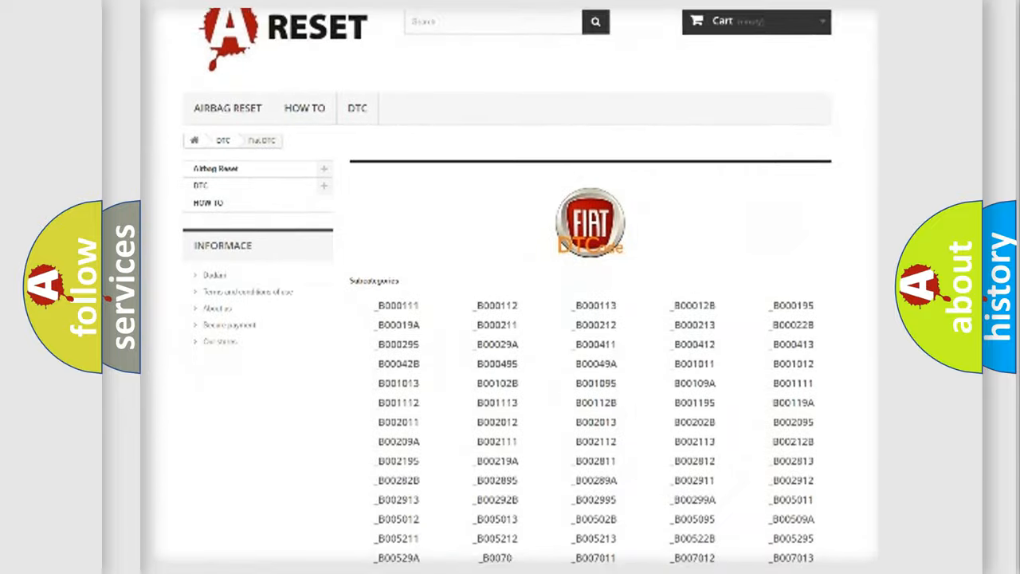
scroll(down, 3)
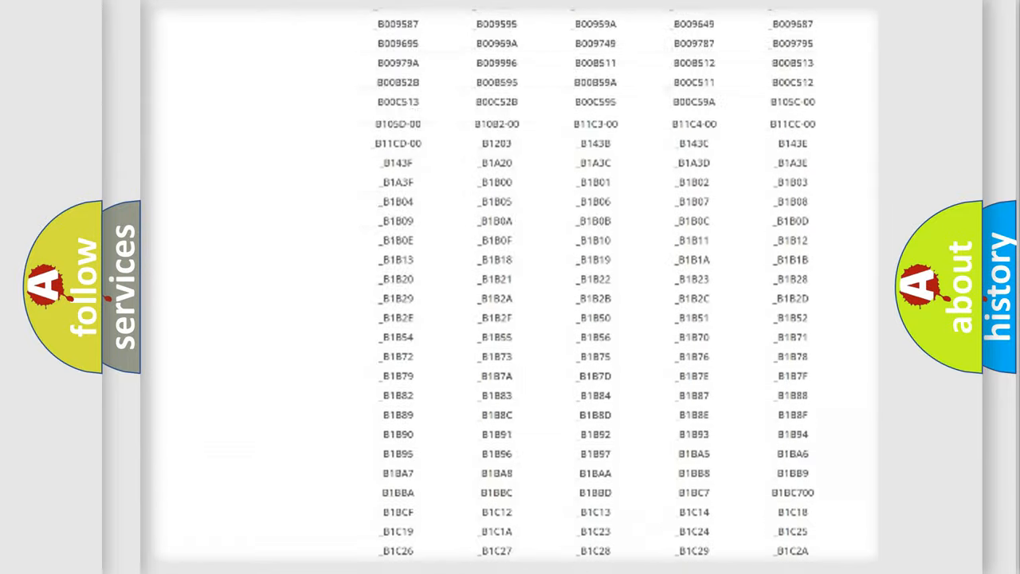
scroll(up, 3)
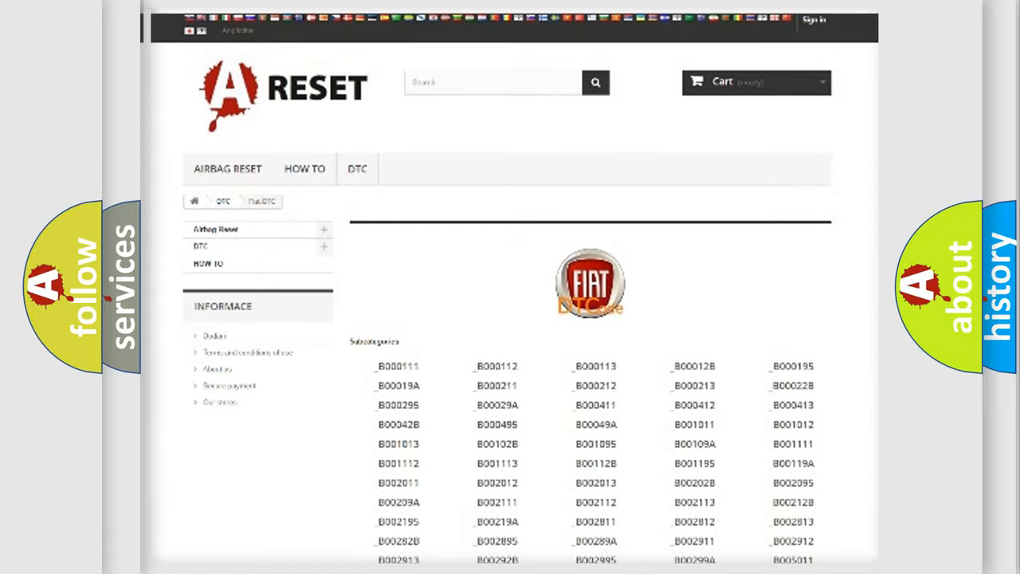